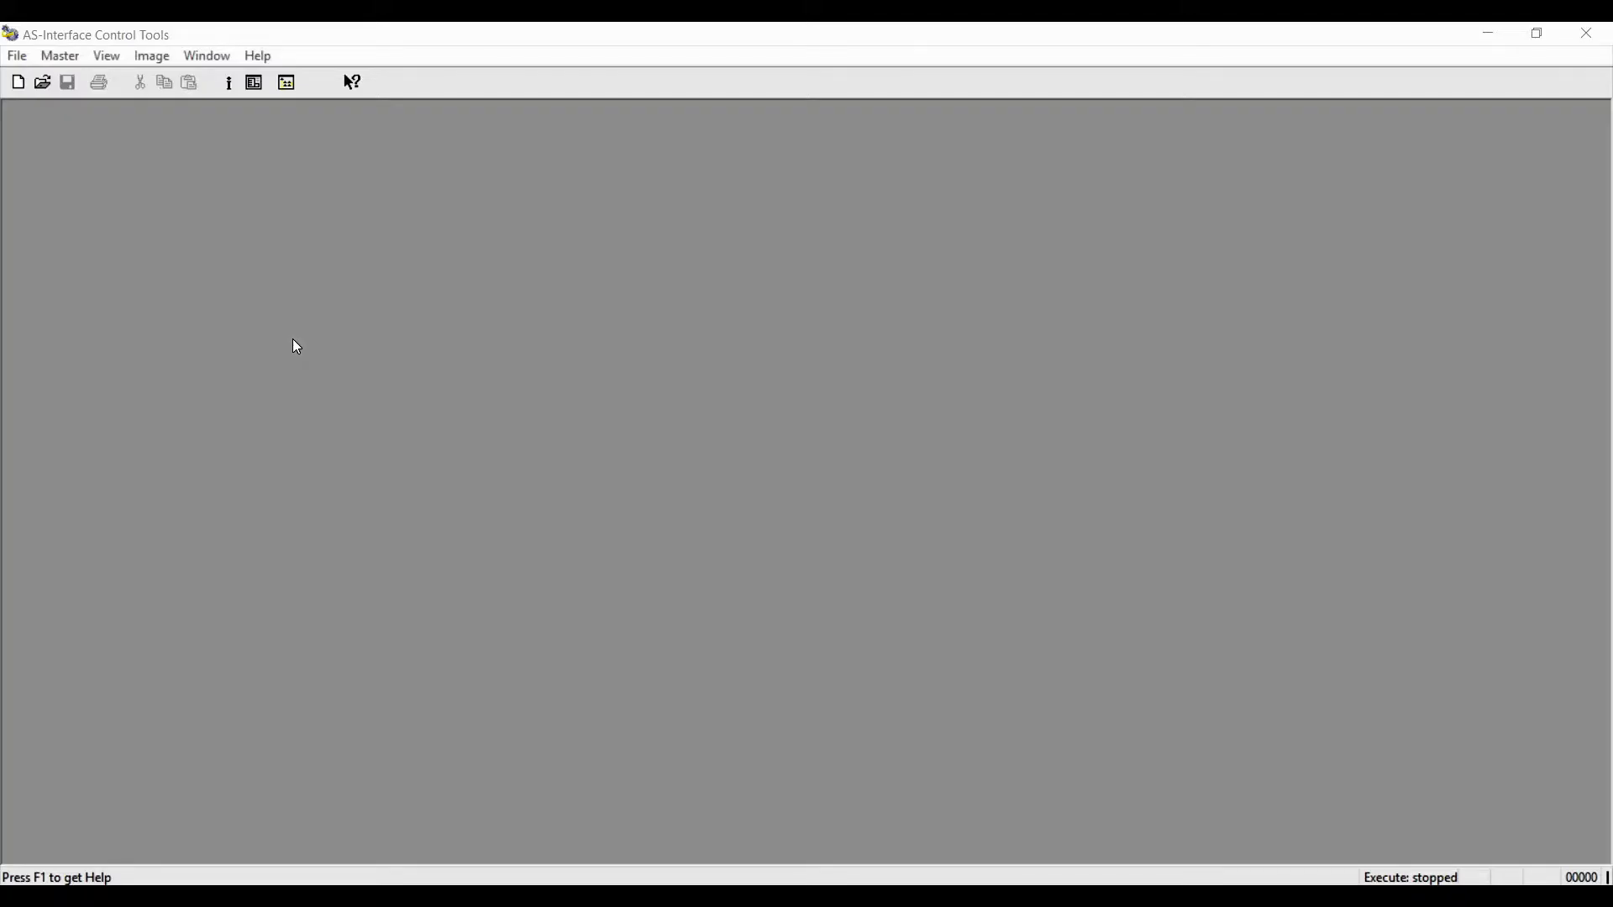
- Confirm the Ethernet gateway at 172.18.10.72, circuit 1, as the protocol connection
{"action": "left_click", "coordinate": [58, 55]}
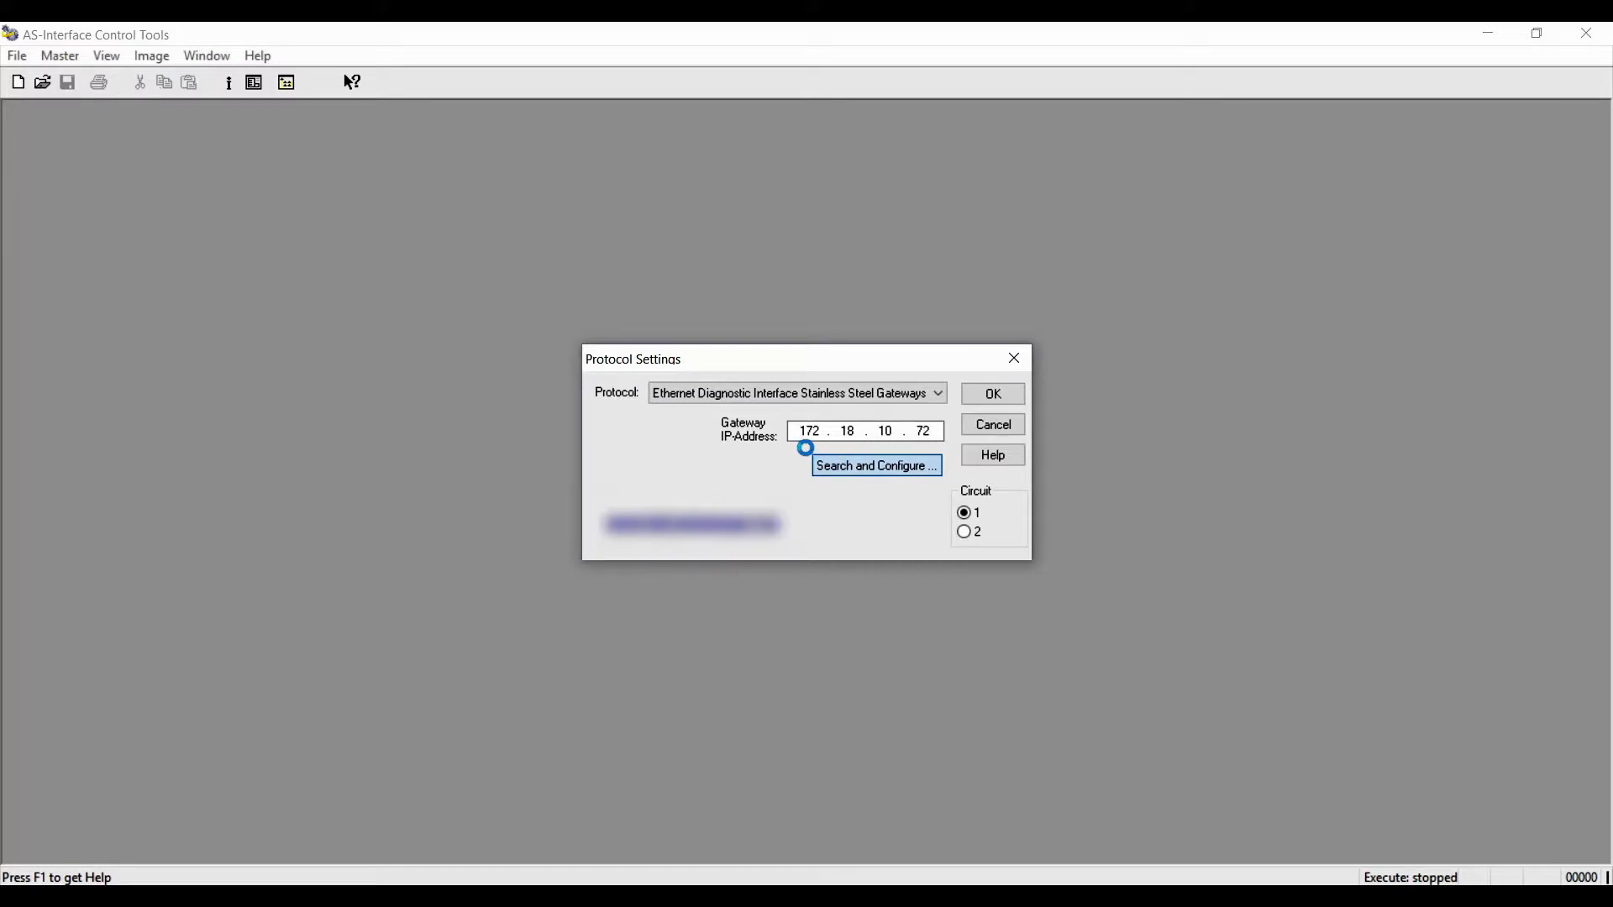
{"action": "left_click", "coordinate": [875, 465]}
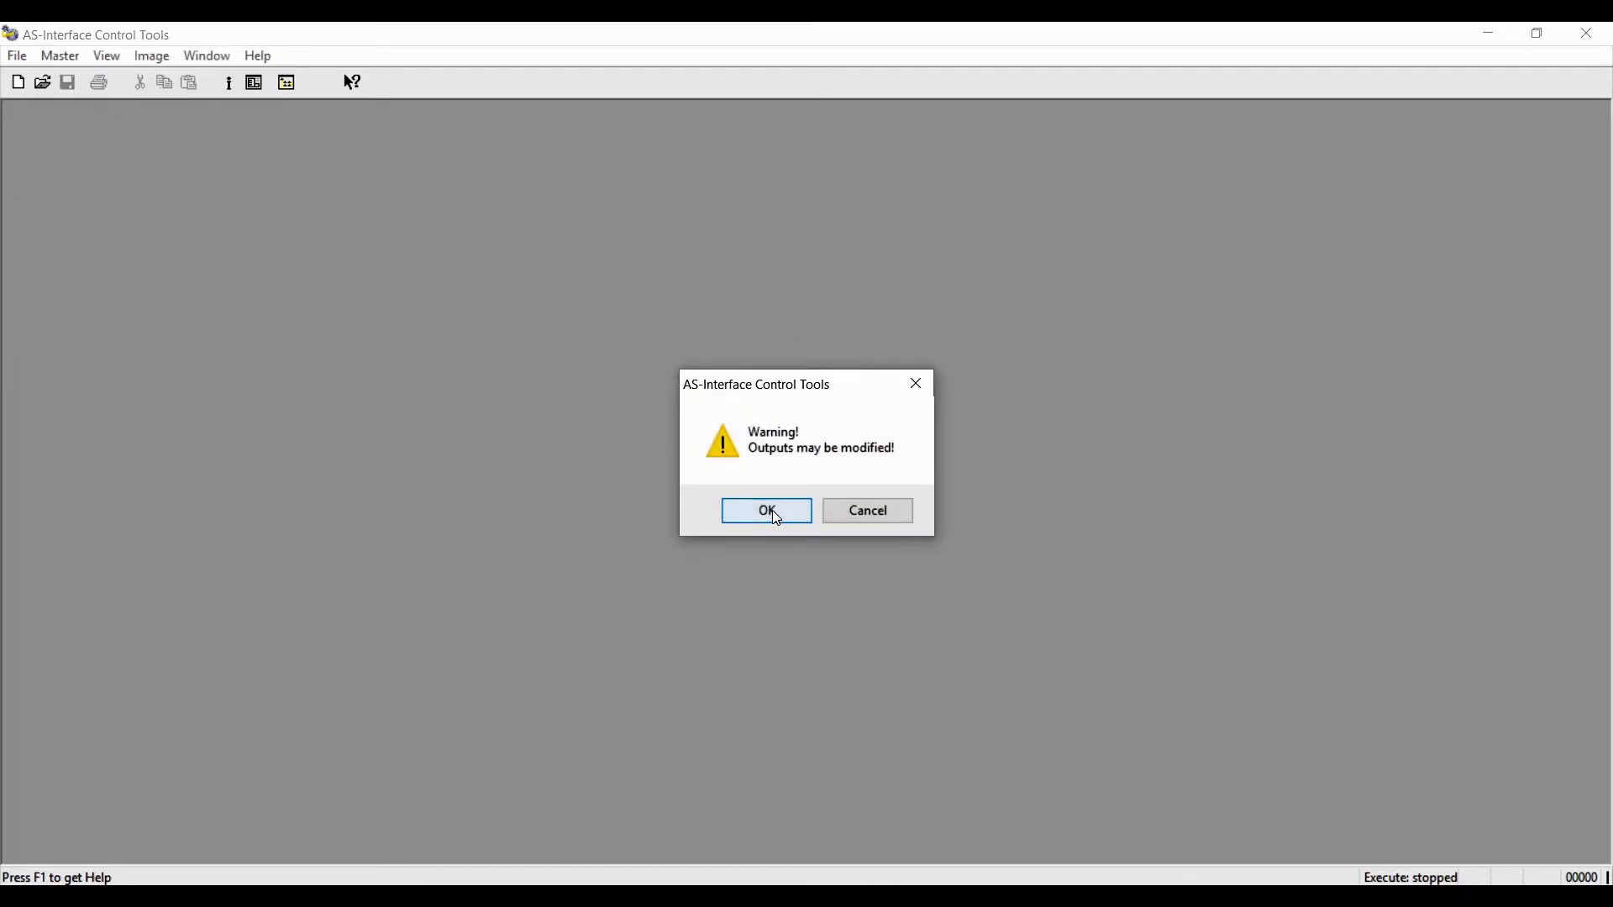
- Accept the outputs-may-be-modified warning and maximize the bus configuration showing slave 5A
{"action": "left_click", "coordinate": [766, 511]}
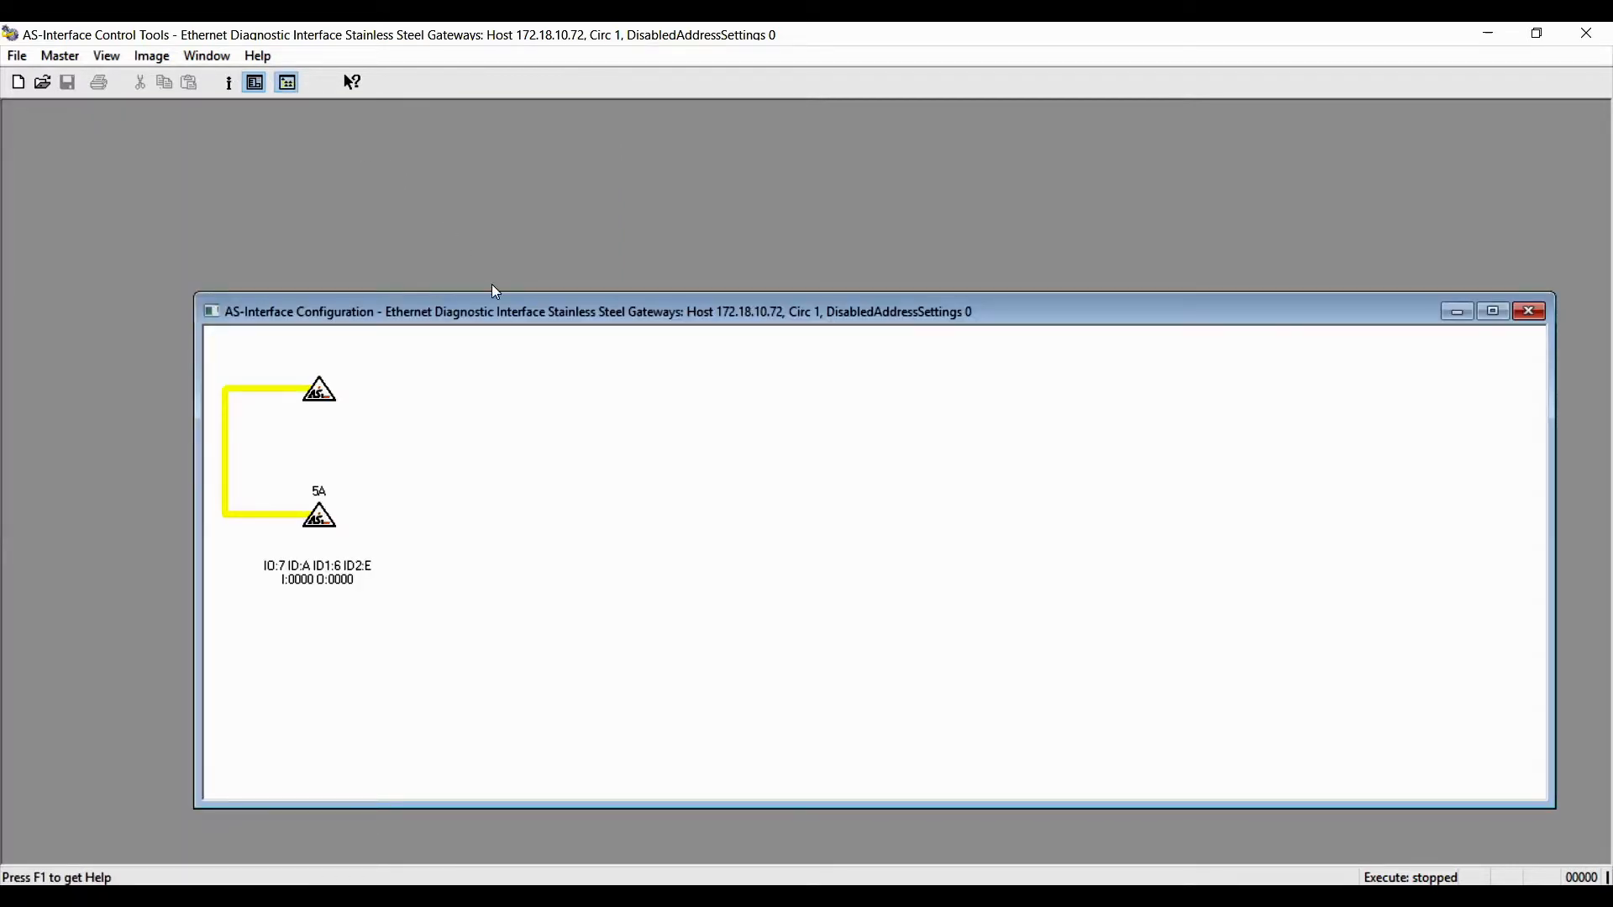
{"action": "mouse_move", "coordinate": [659, 474]}
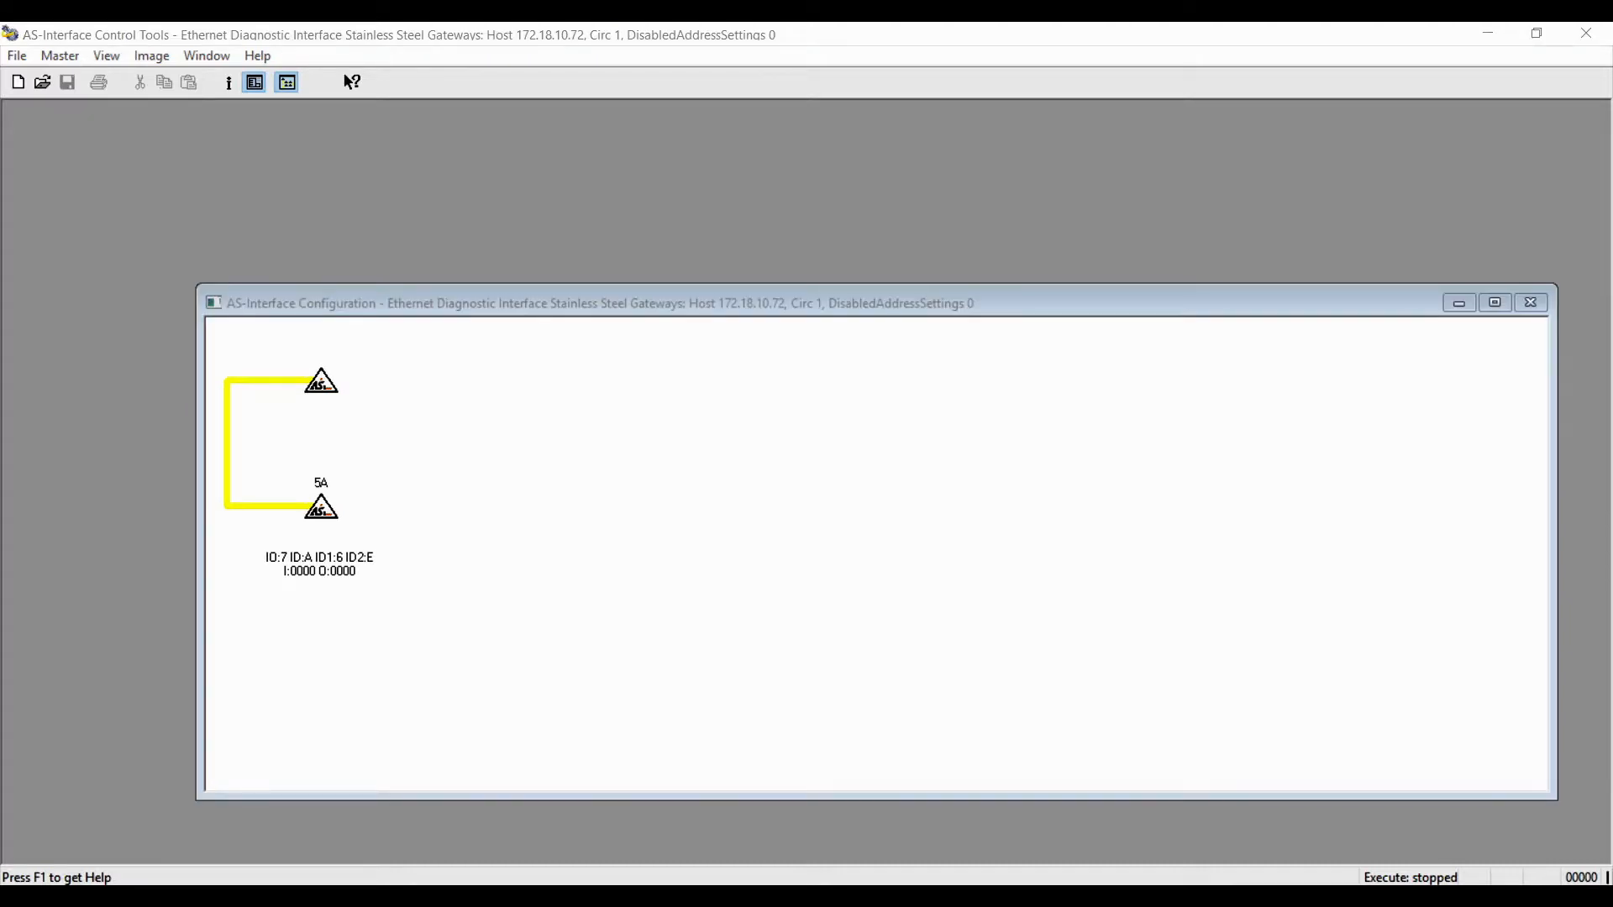
{"action": "left_click", "coordinate": [1494, 302]}
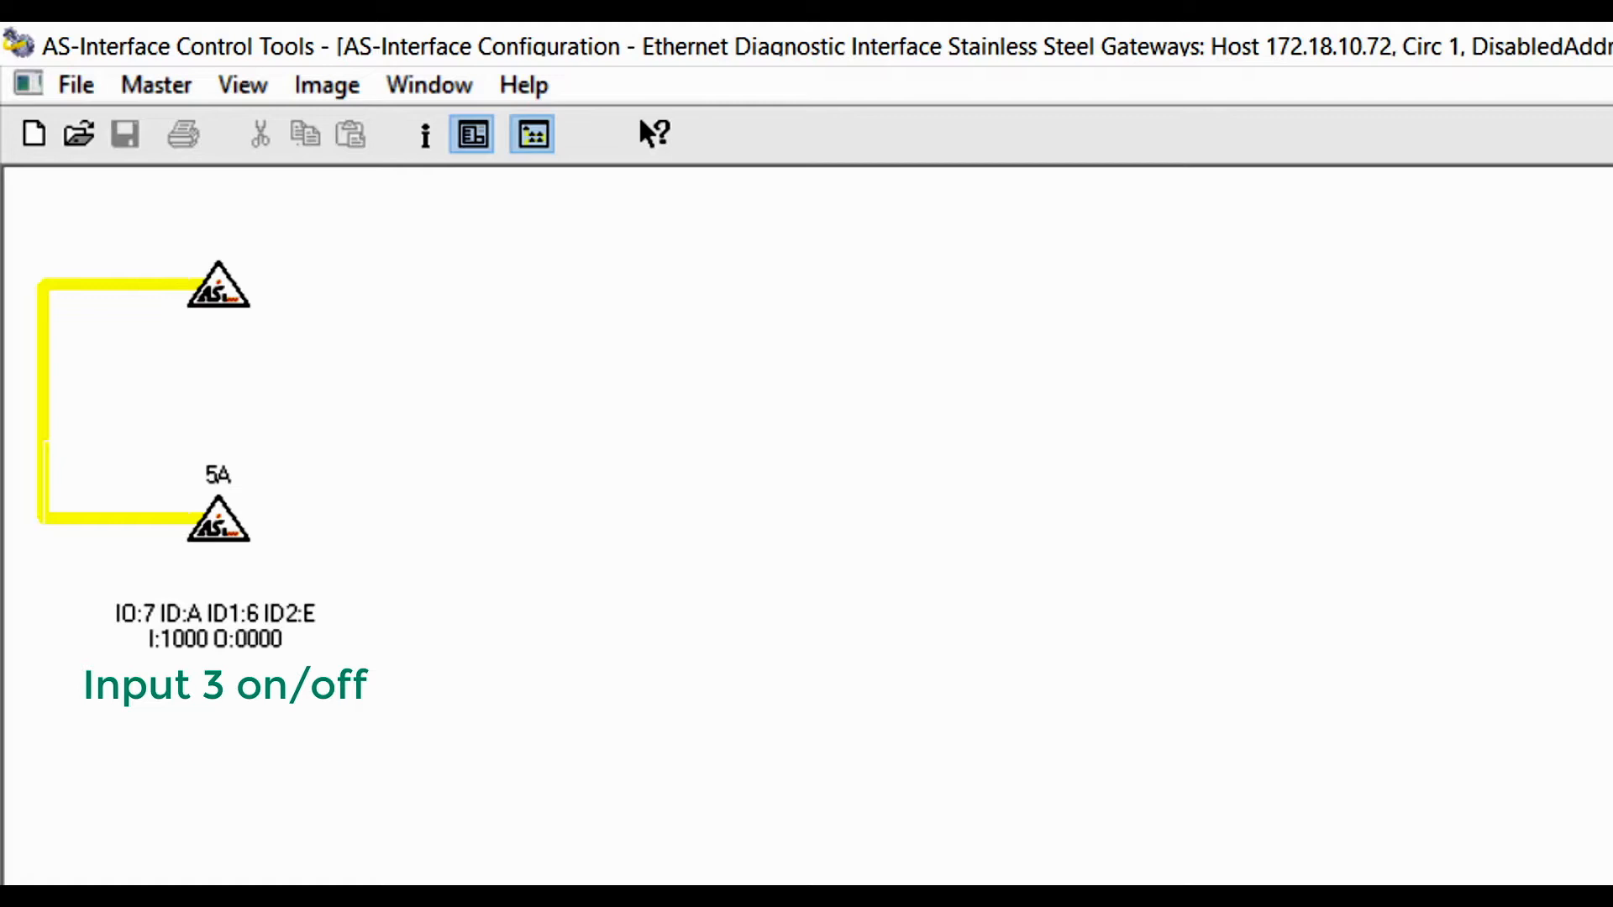
- In slave 5A's Data and Parameter settings, switch on outputs 0, 1 and 2
{"action": "double_click", "coordinate": [216, 512]}
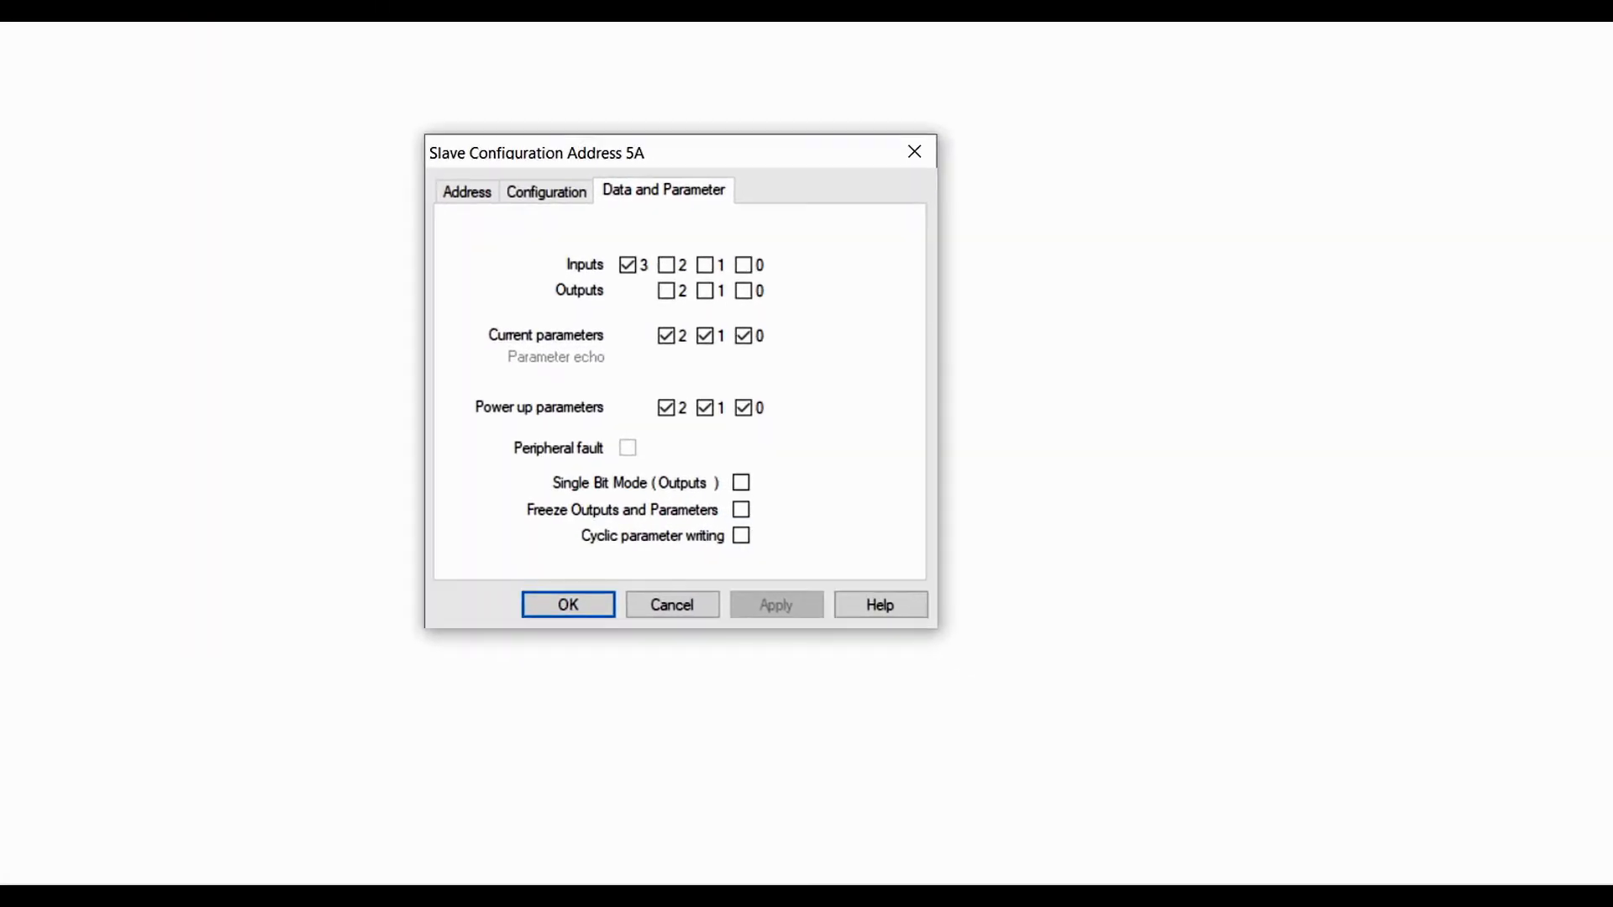
{"action": "left_click", "coordinate": [628, 264]}
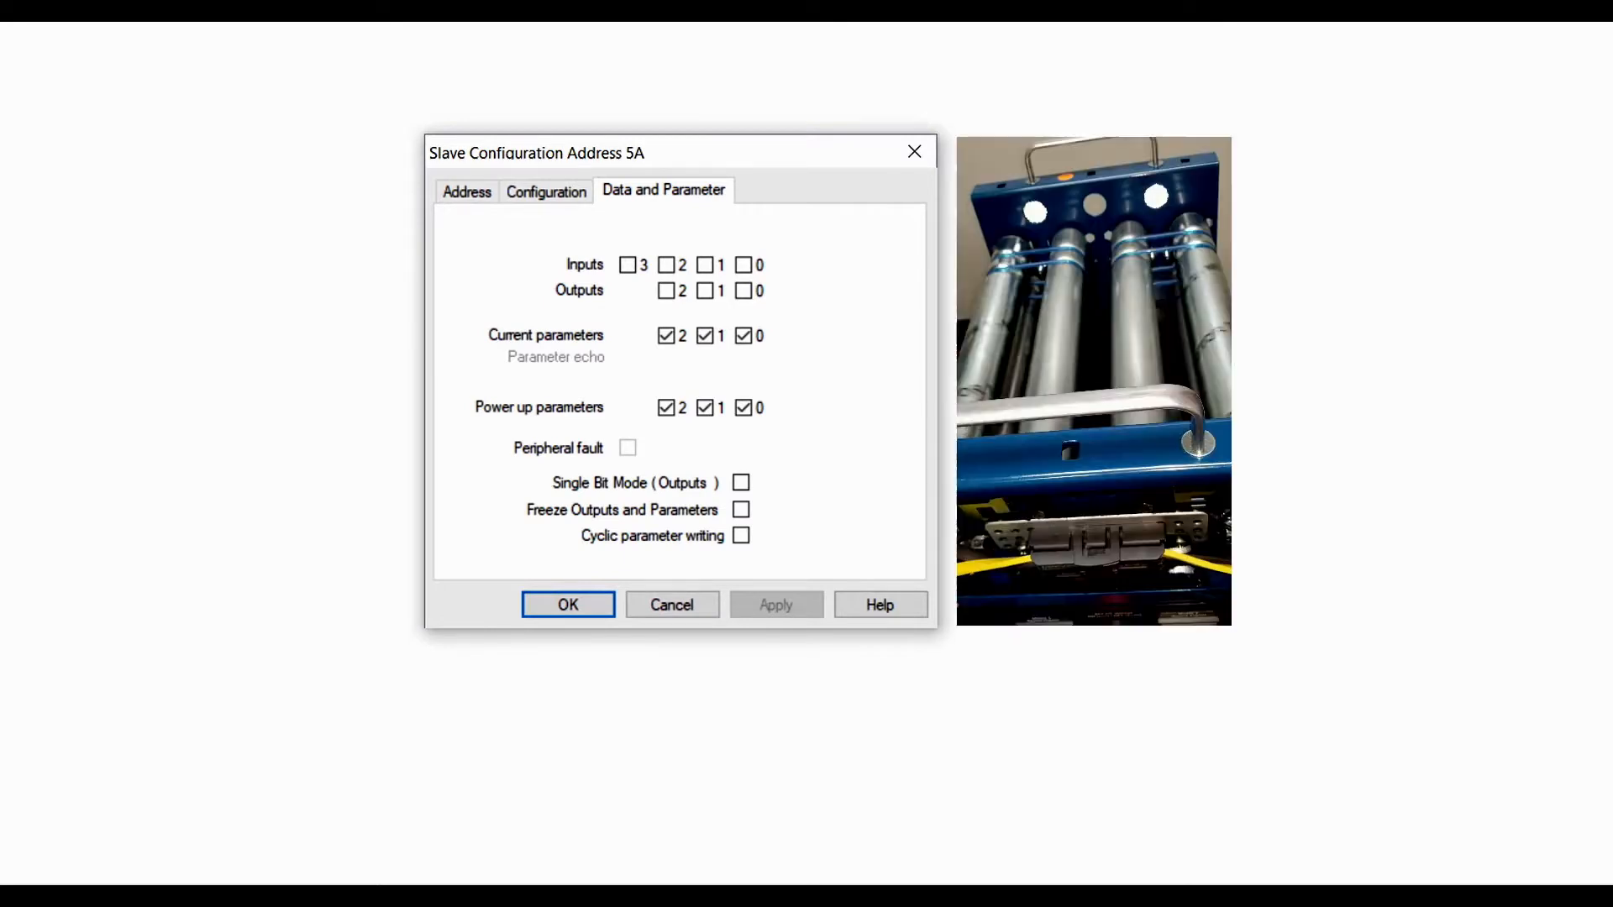
{"action": "left_click", "coordinate": [705, 290]}
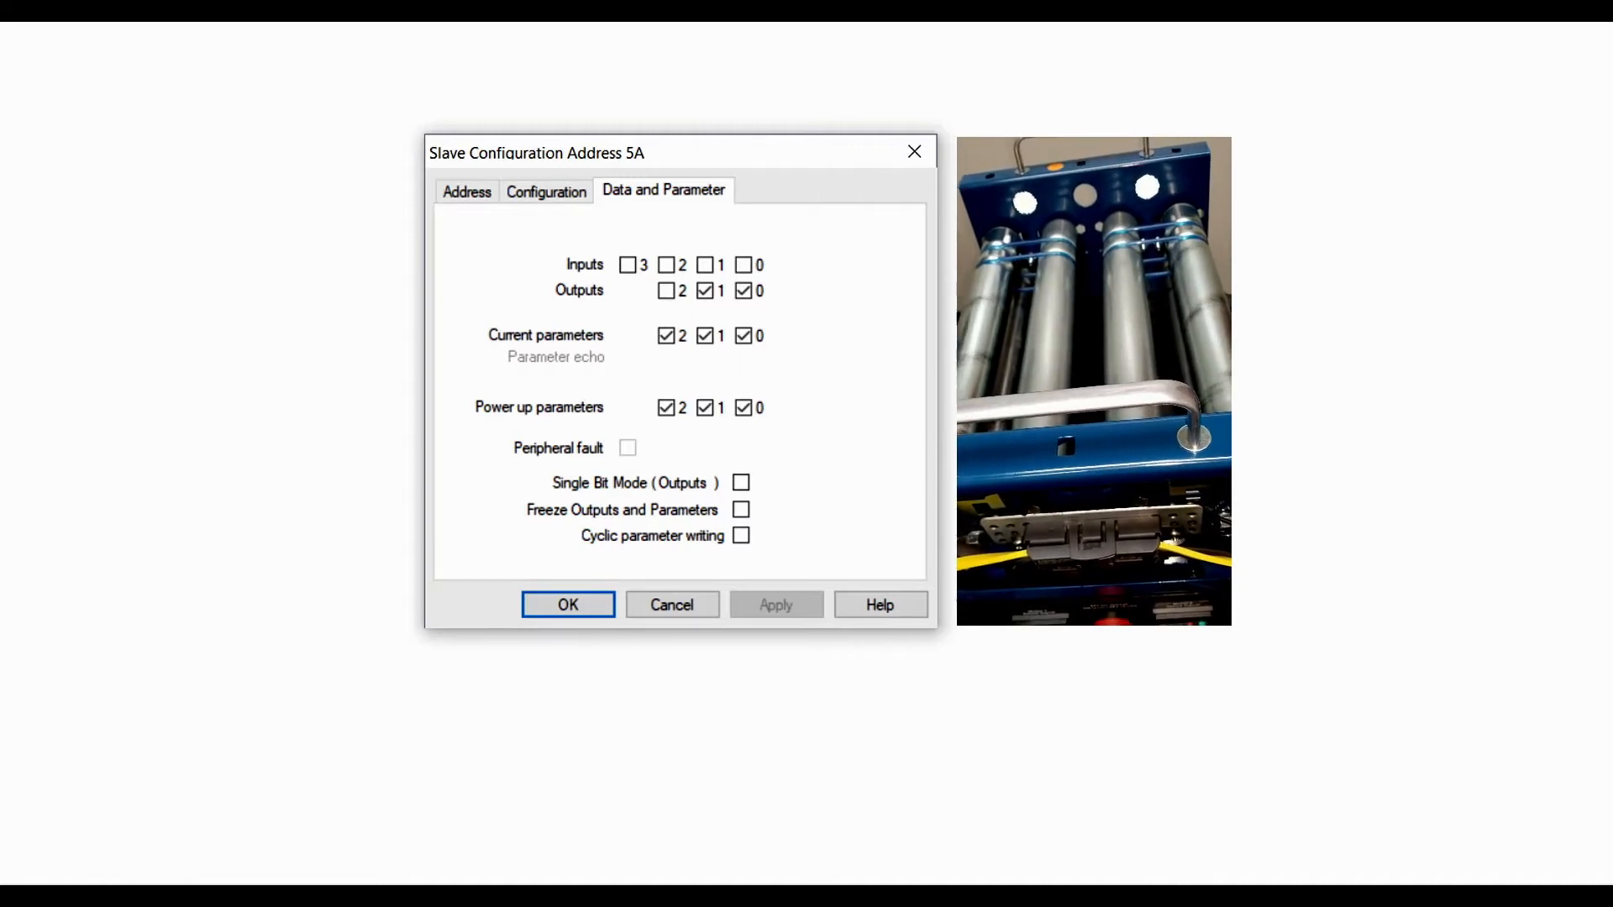
{"action": "left_click", "coordinate": [667, 291]}
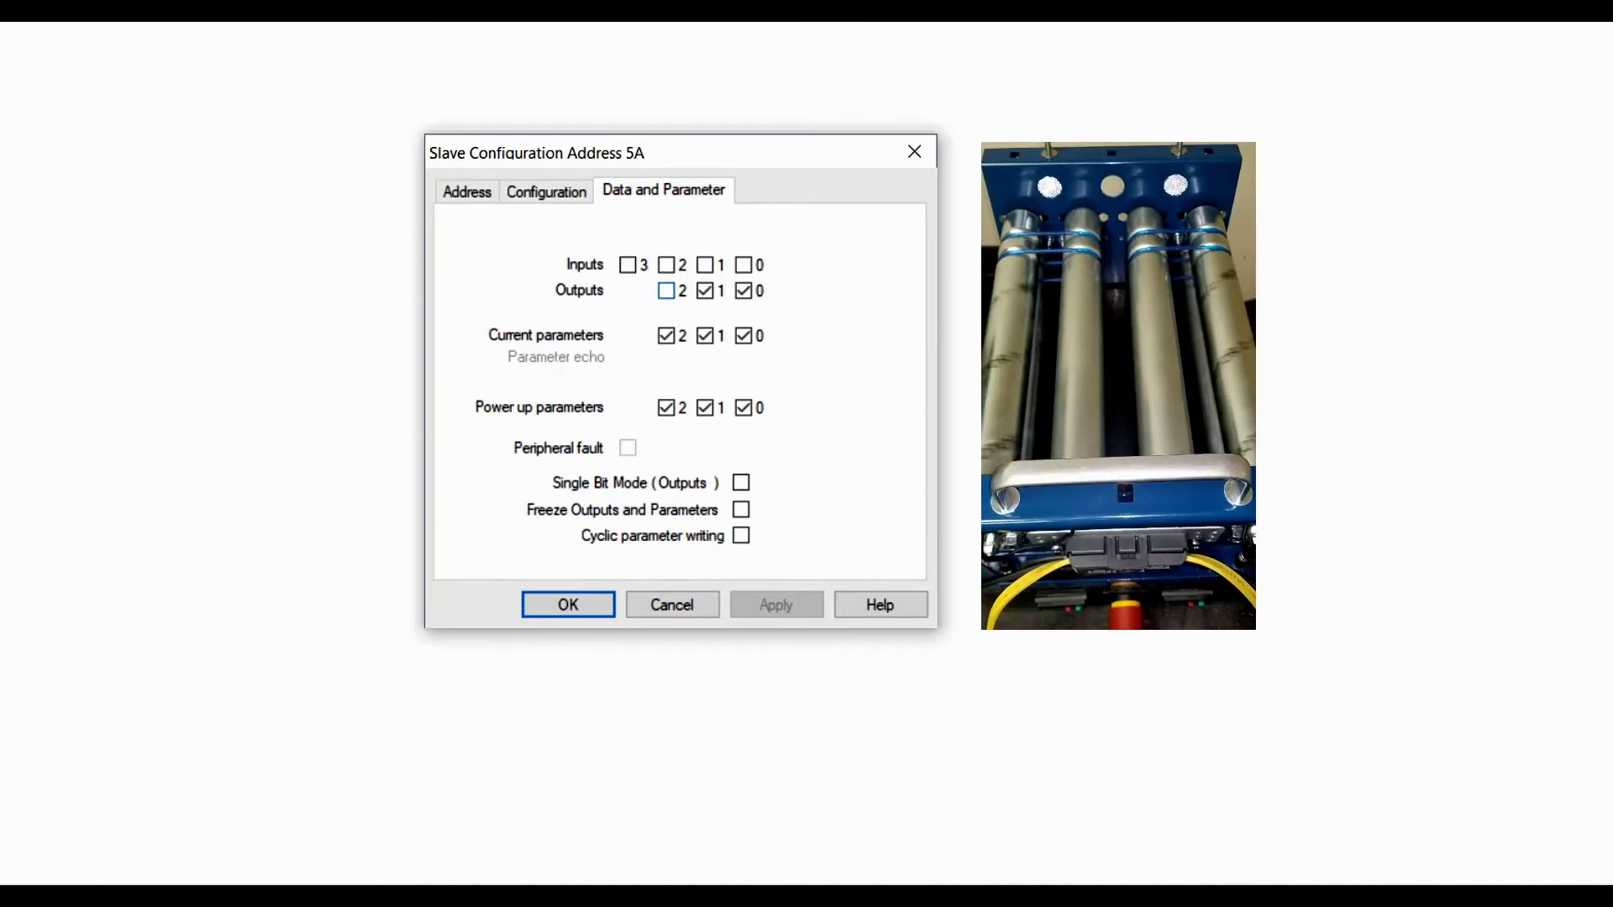
{"action": "left_click", "coordinate": [667, 291]}
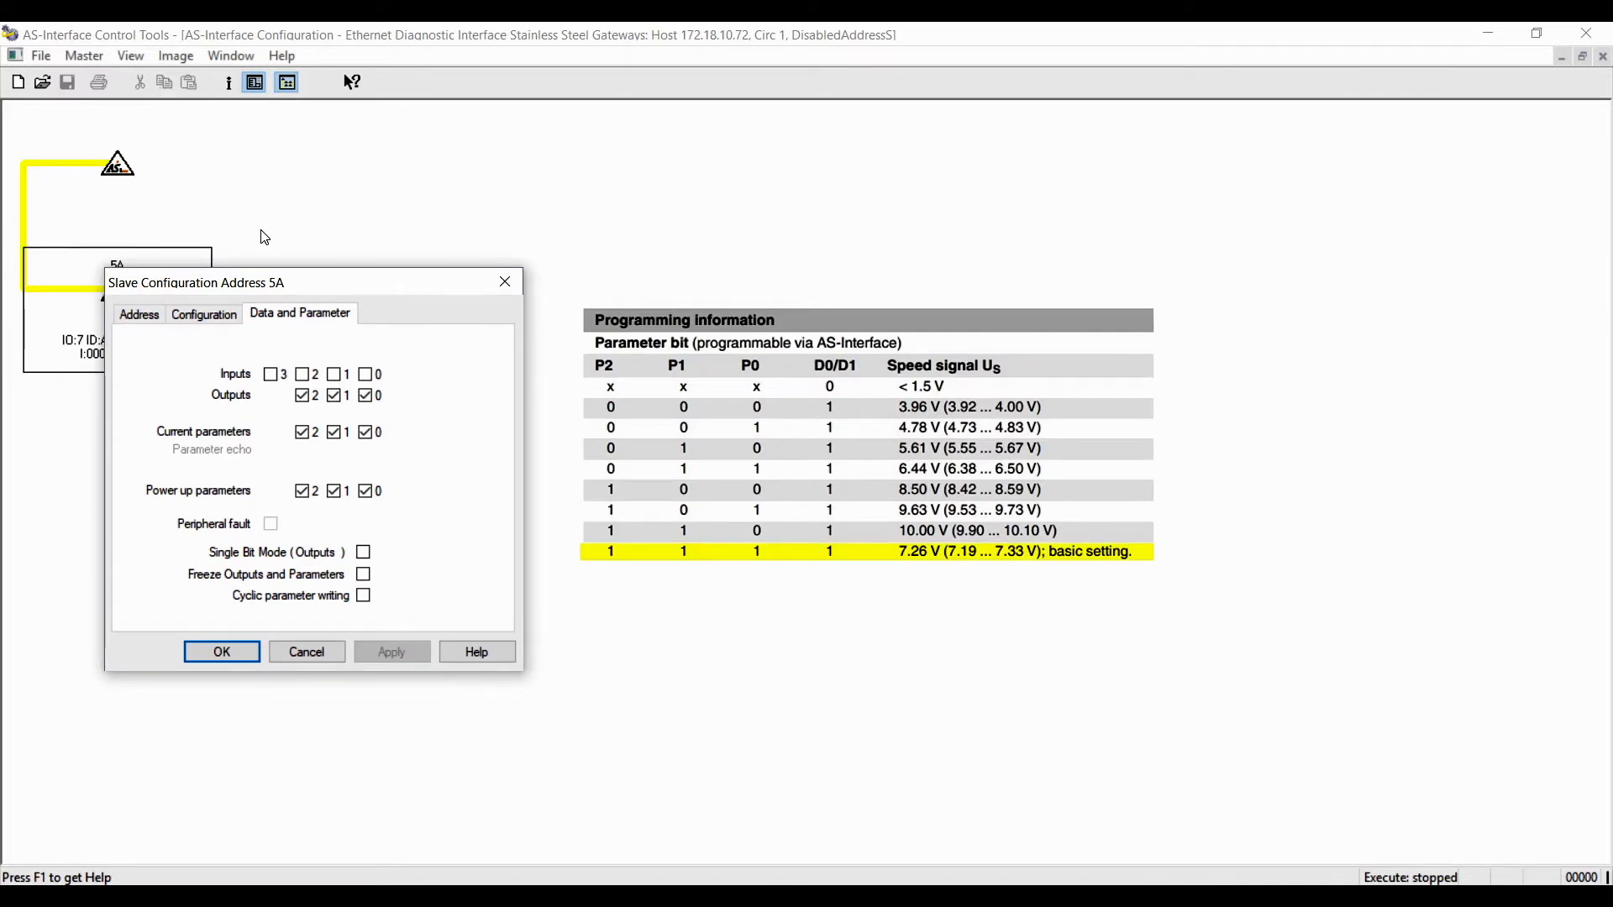
{"action": "mouse_move", "coordinate": [450, 383]}
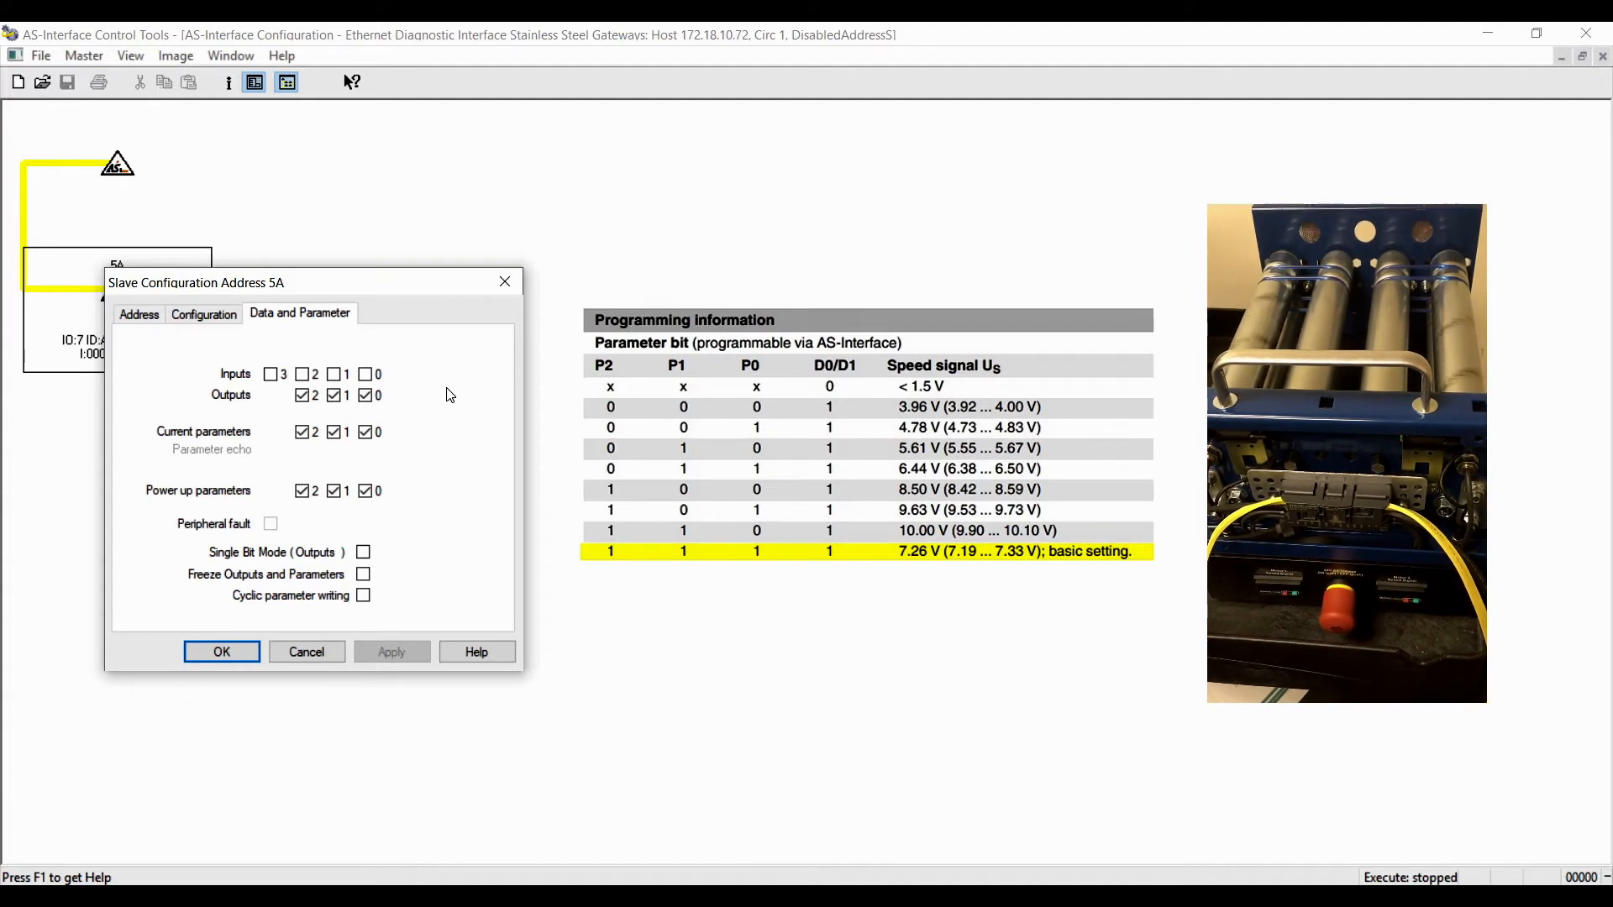
{"action": "mouse_move", "coordinate": [339, 430]}
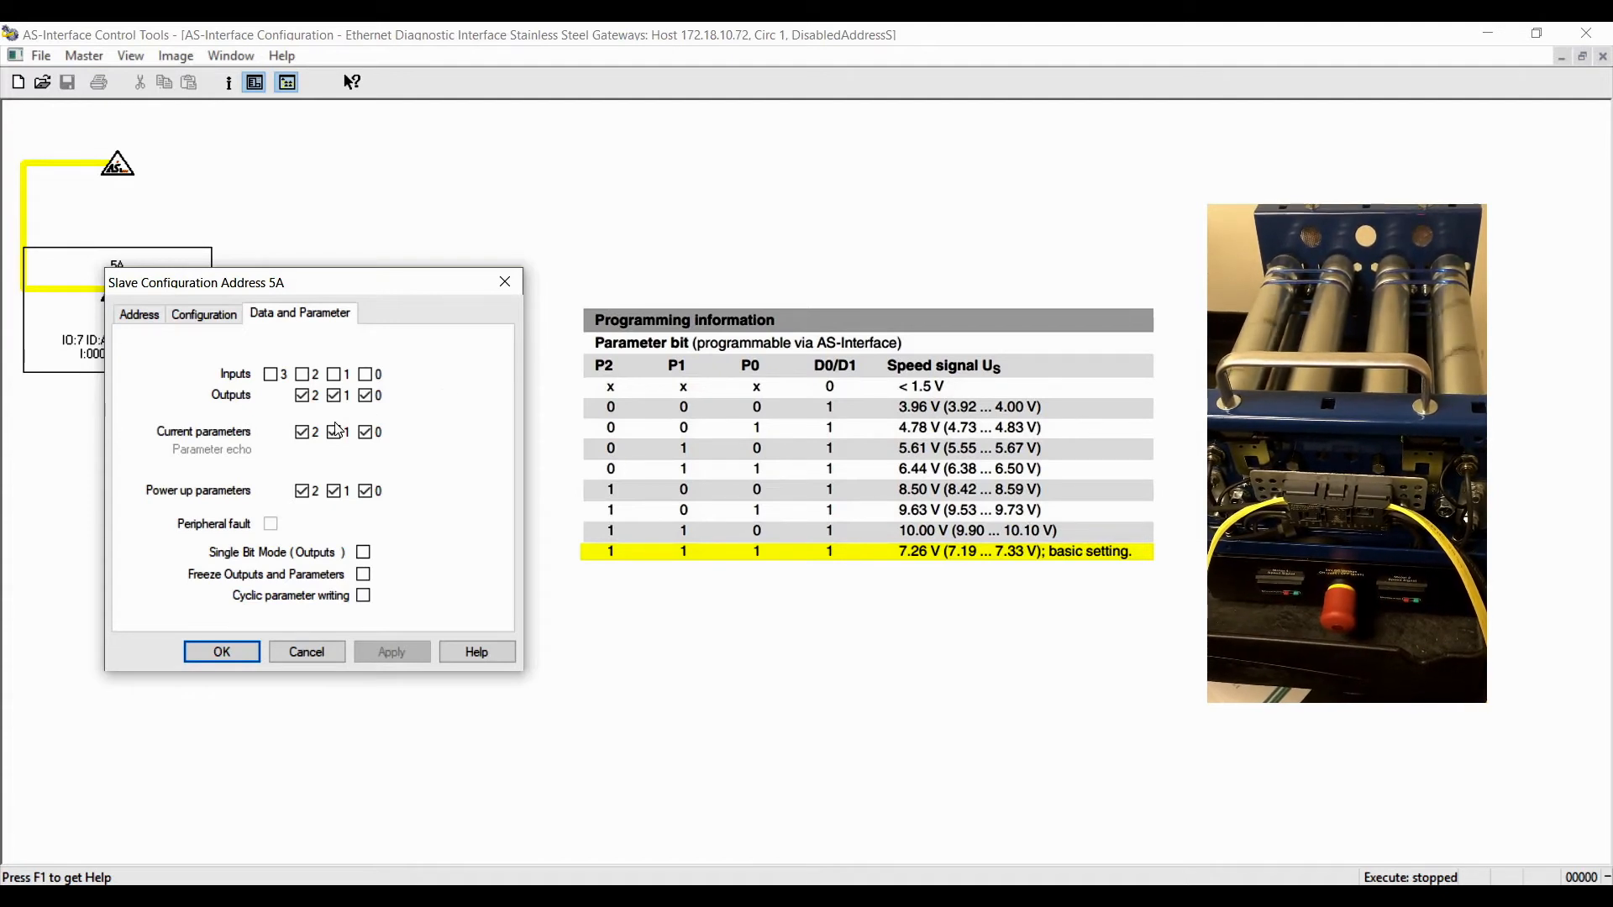
- Clear current parameter bits 2 and 1 to select the 3.96 V lower roller speed
{"action": "left_click", "coordinate": [333, 431]}
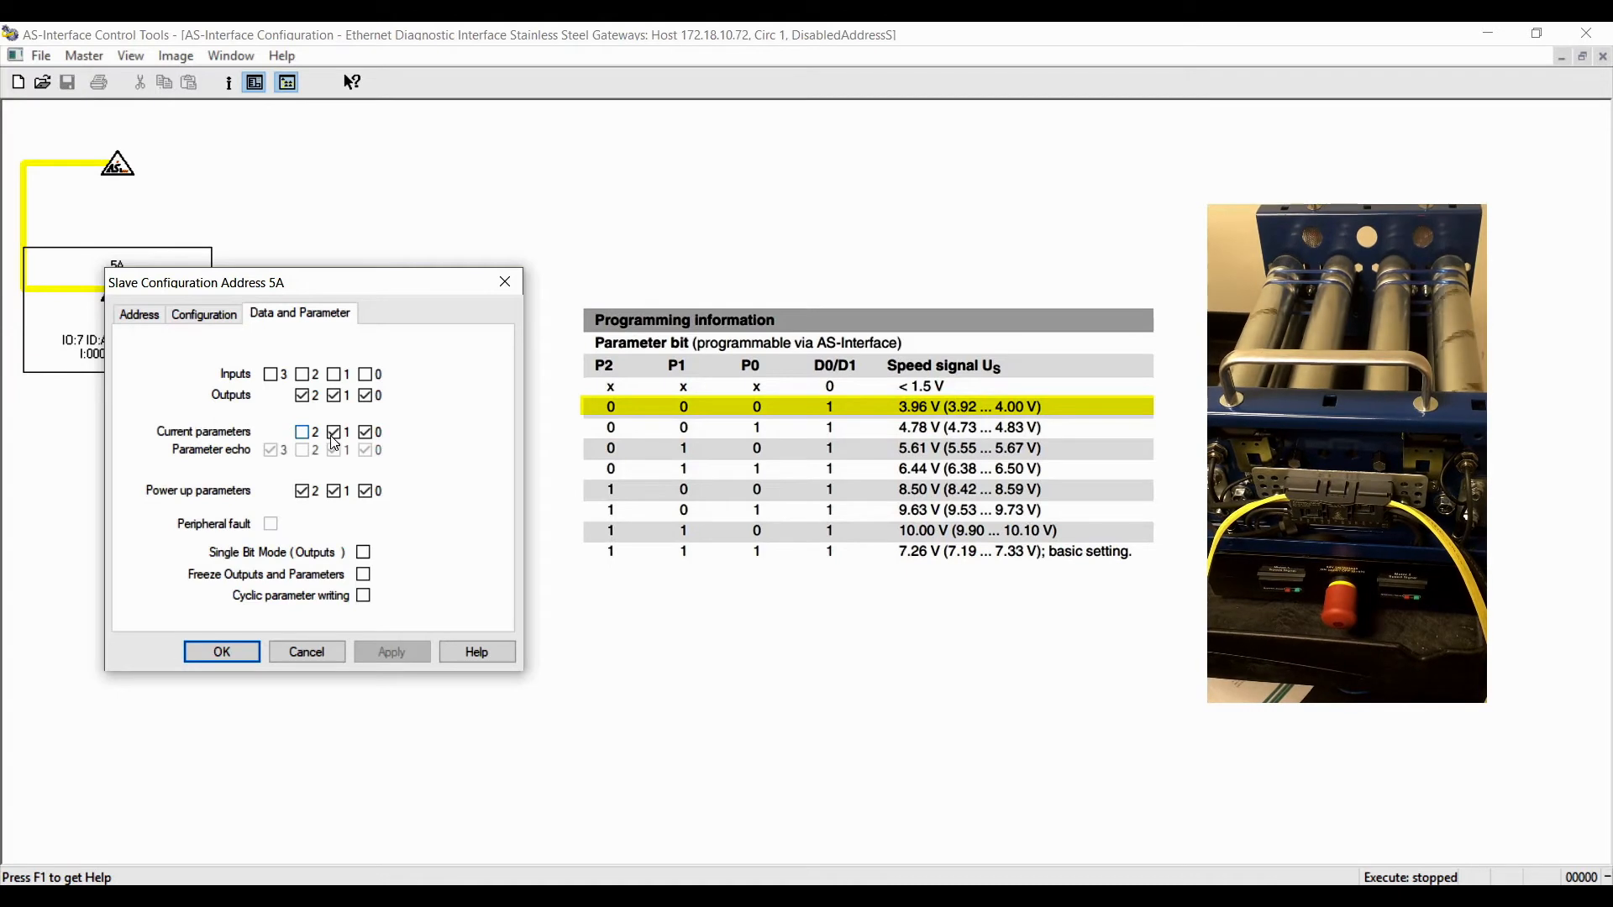
{"action": "left_click", "coordinate": [303, 432]}
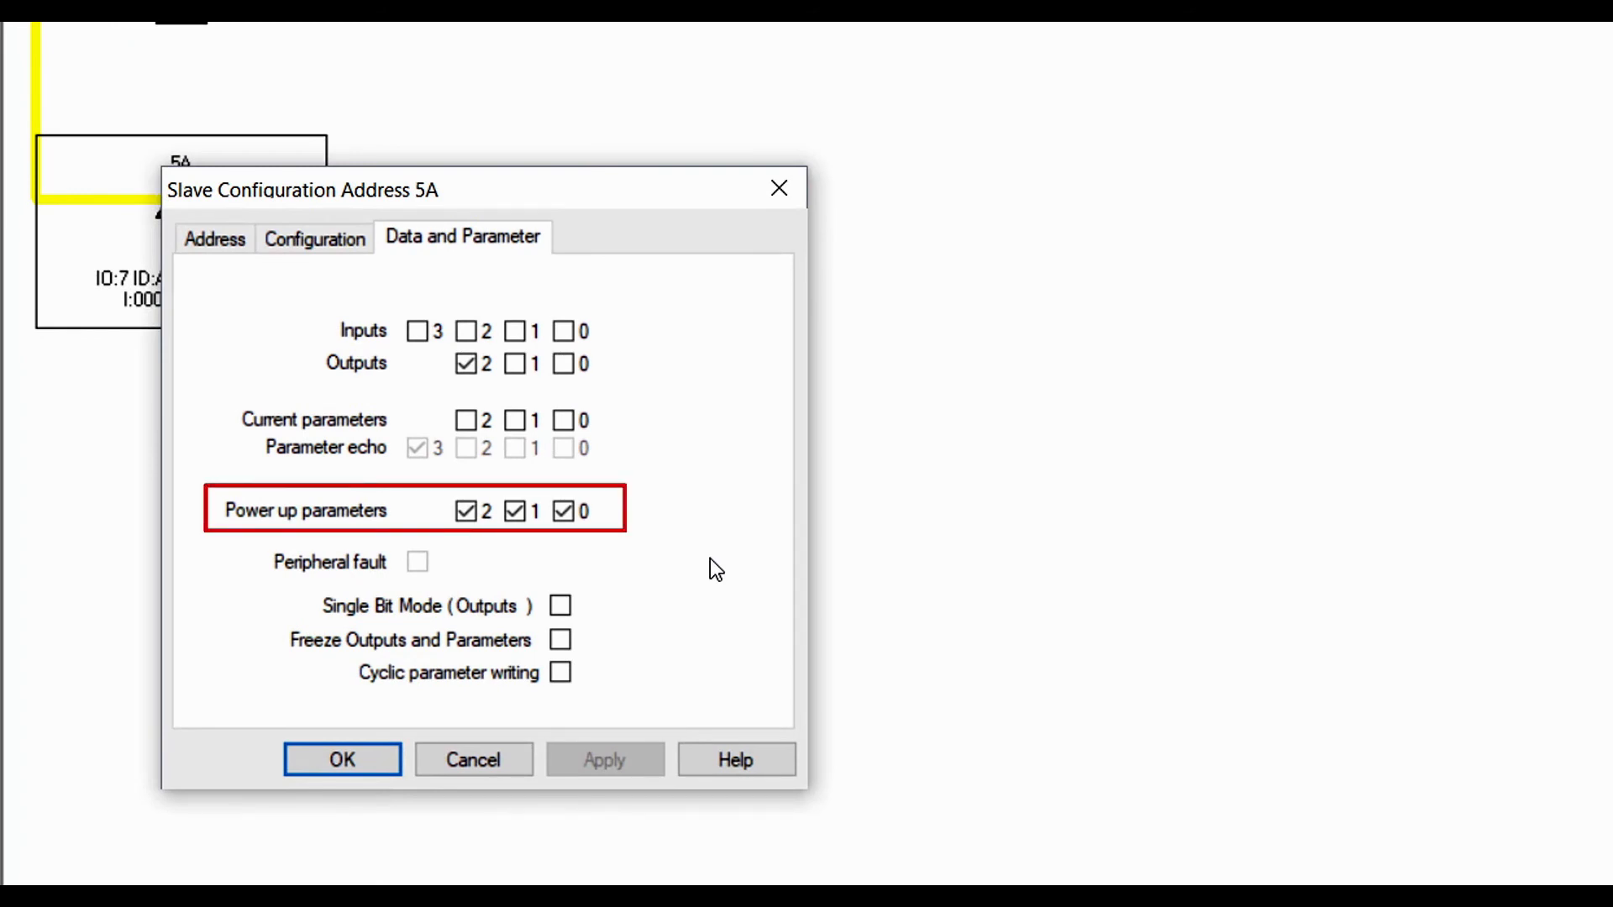
{"action": "mouse_move", "coordinate": [502, 540]}
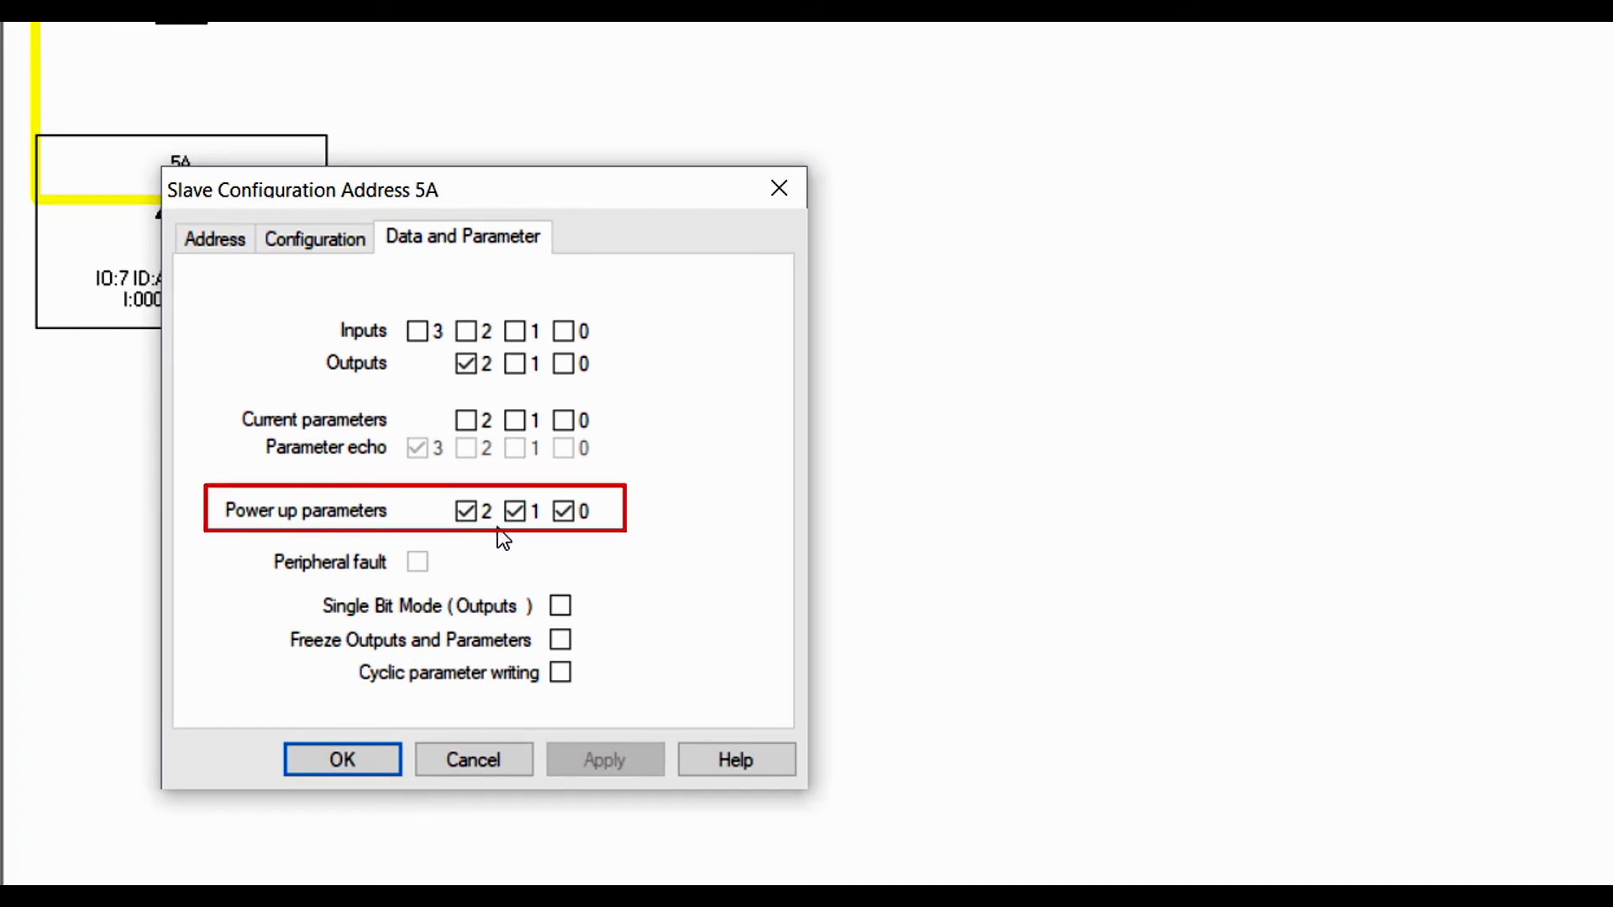
{"action": "mouse_move", "coordinate": [506, 537]}
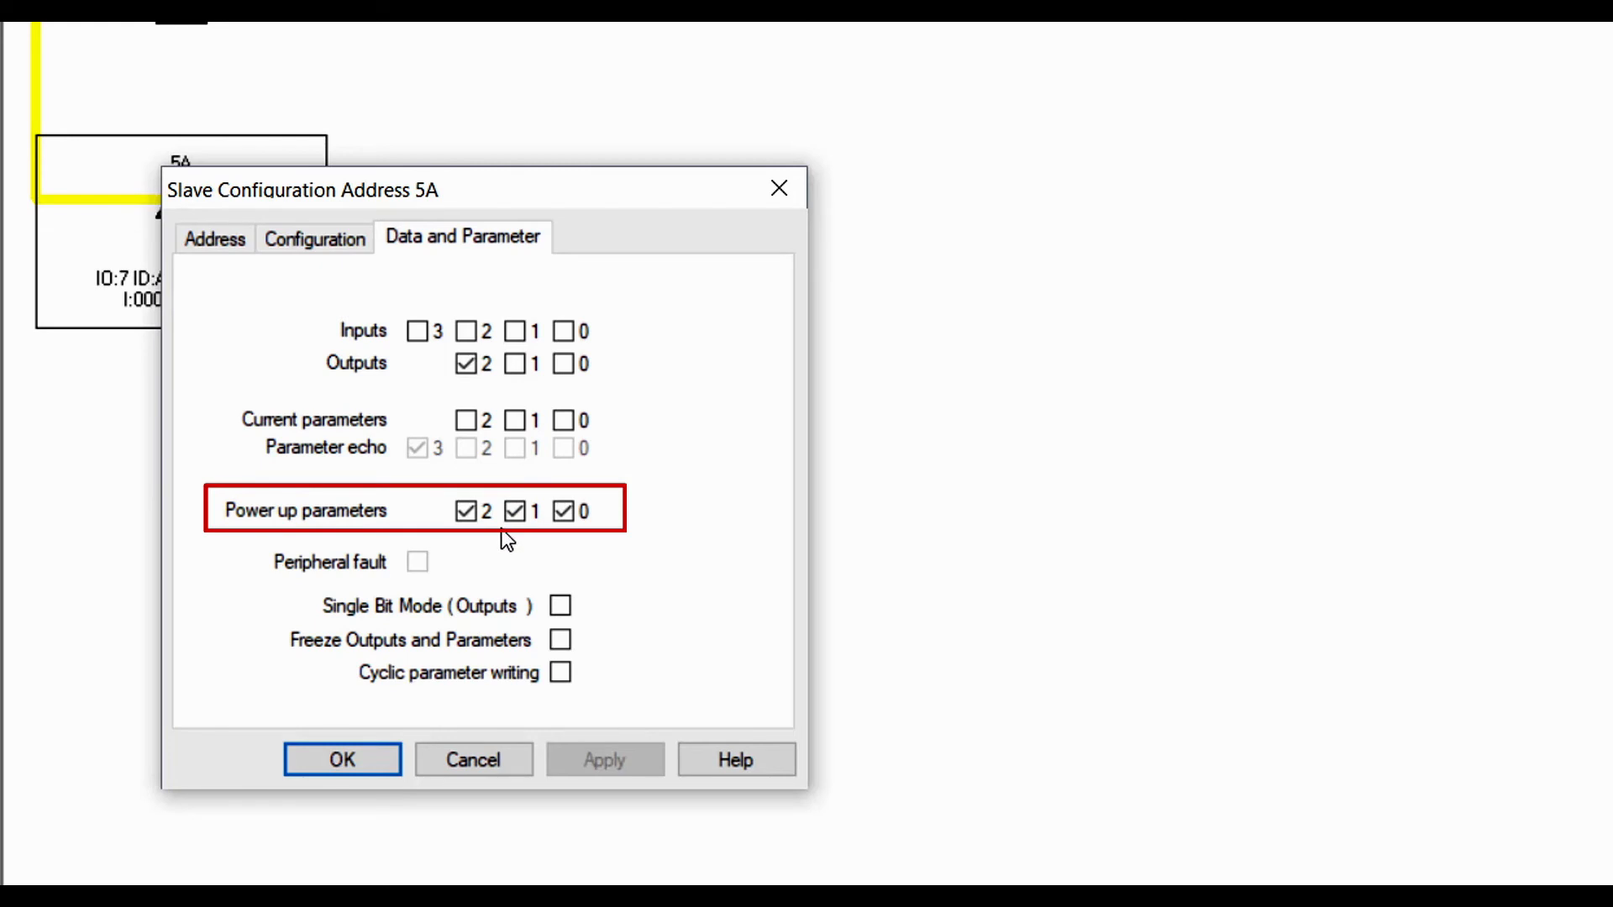
{"action": "mouse_move", "coordinate": [498, 534]}
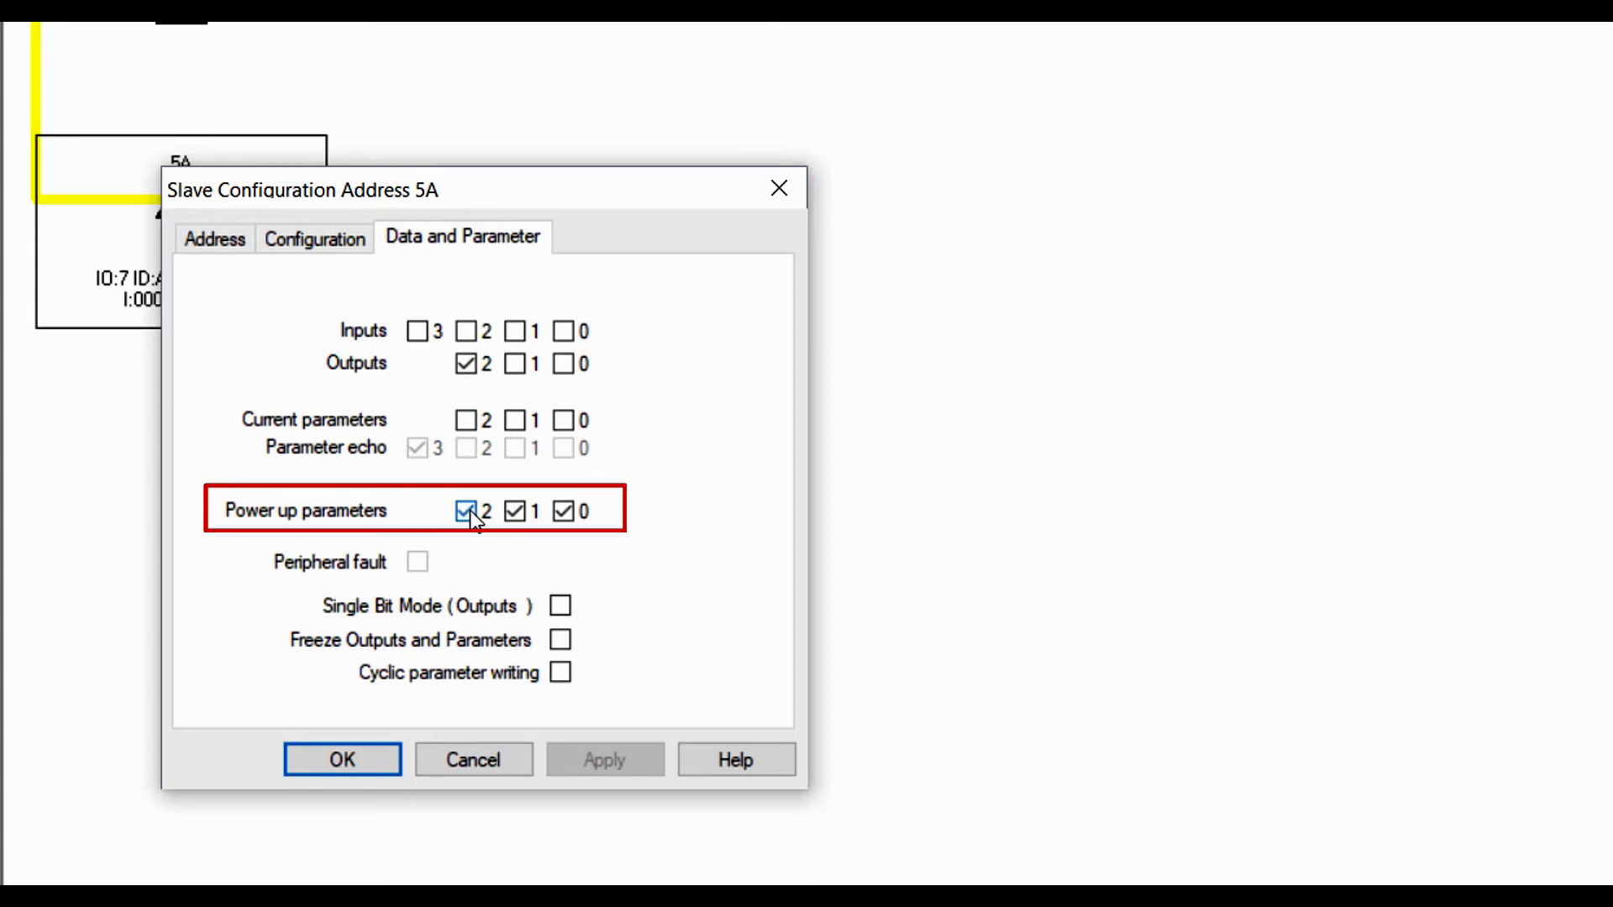
- Clear power-up parameter bit 0, leaving bits 2 and 1 set
{"action": "left_click", "coordinate": [563, 510]}
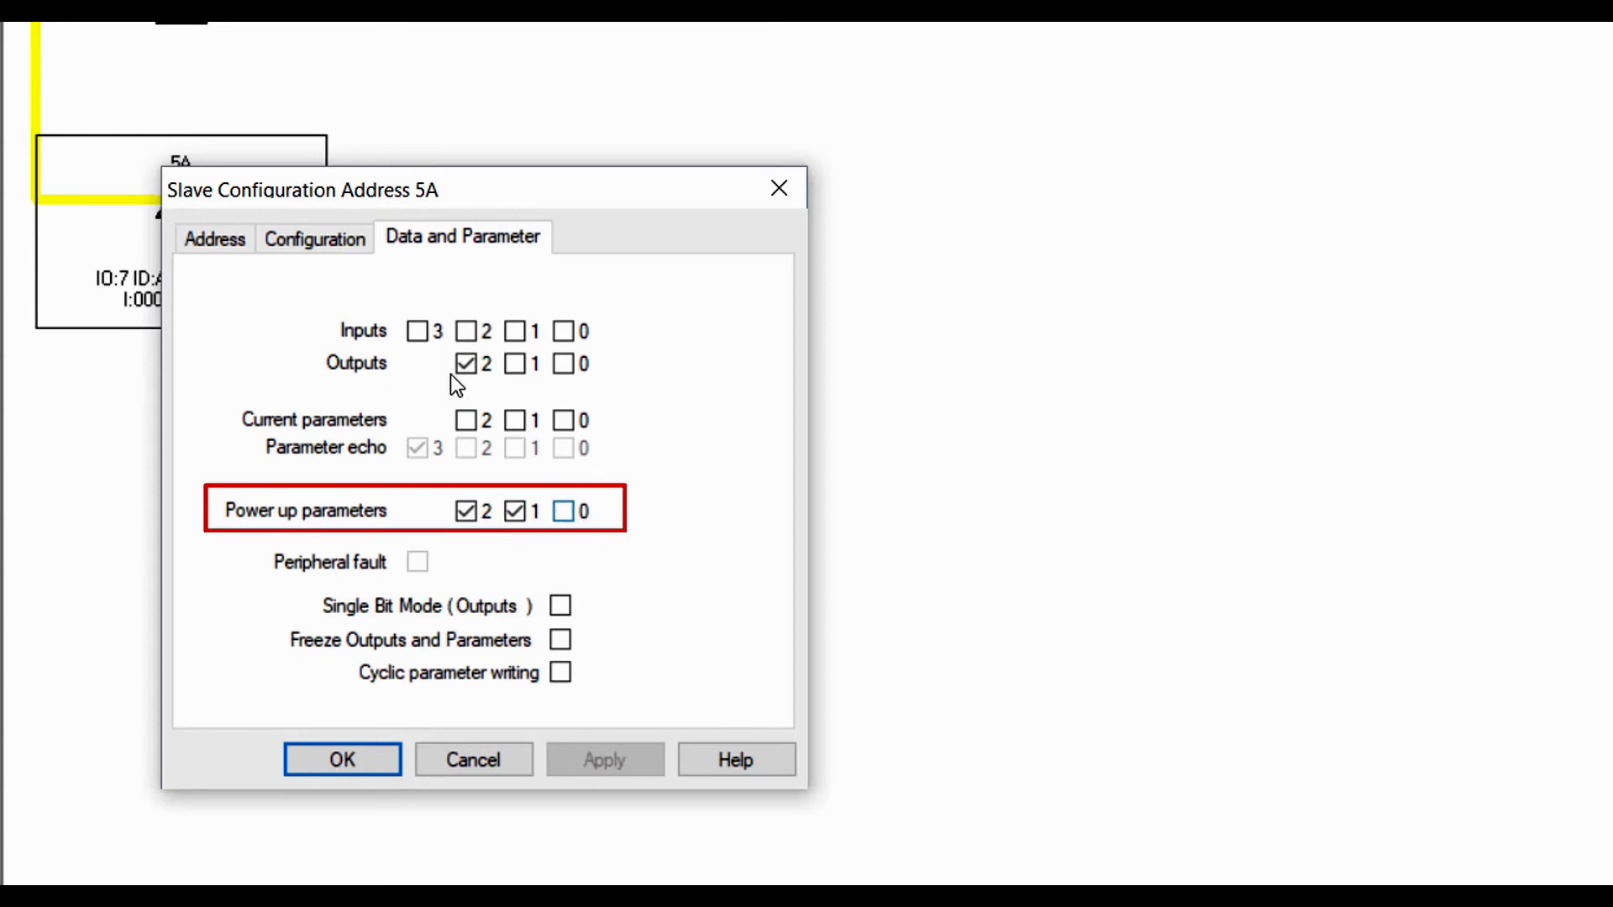